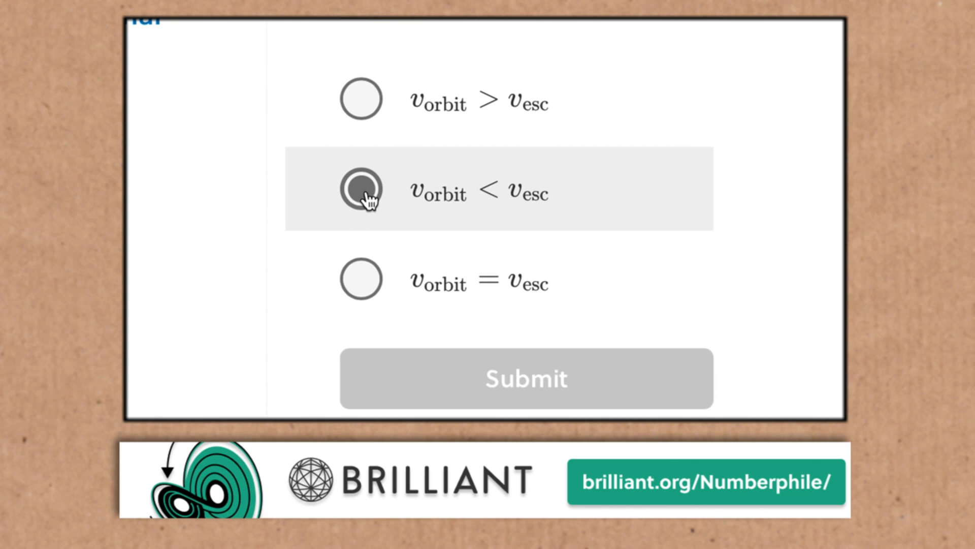
- Submit the selected answer for where Earth's g-field is weakest and get it marked correct
click(526, 378)
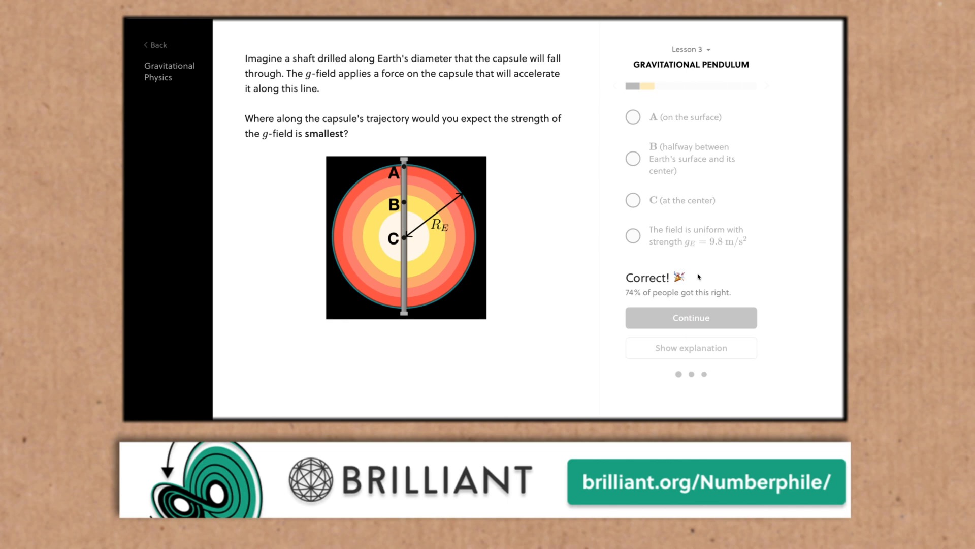